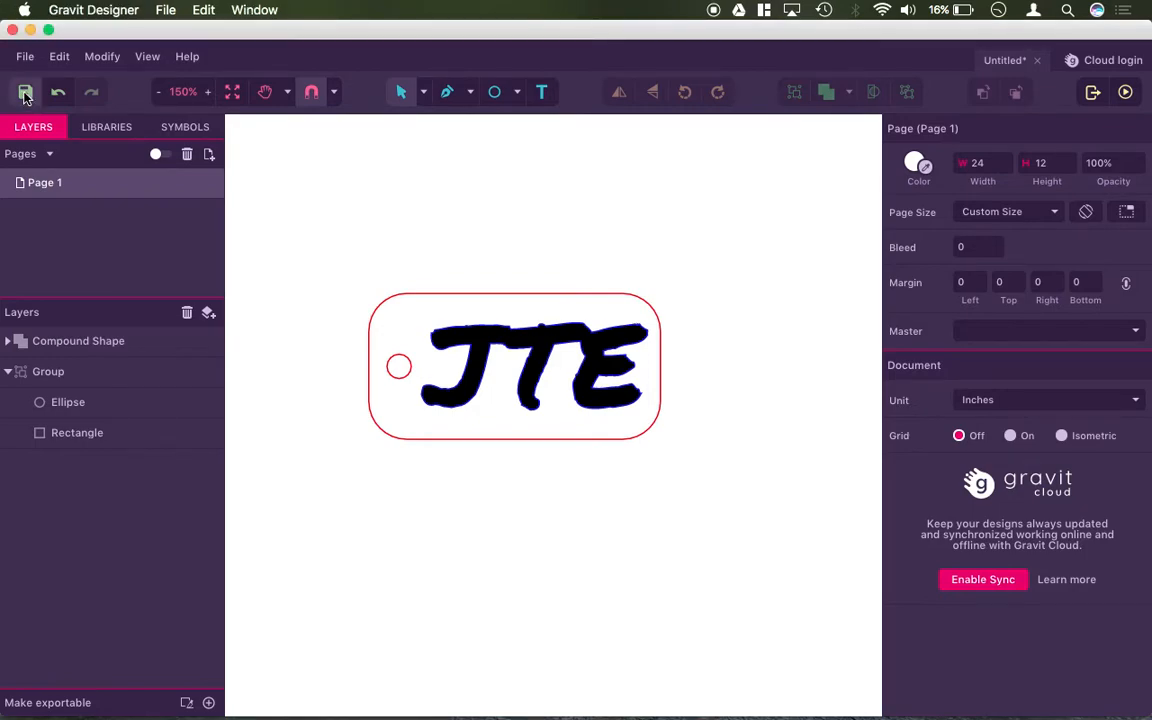
Step: Show the Save to file and Save to cloud options for the JTE dog tag design
{"action": "left_click", "coordinate": [25, 92]}
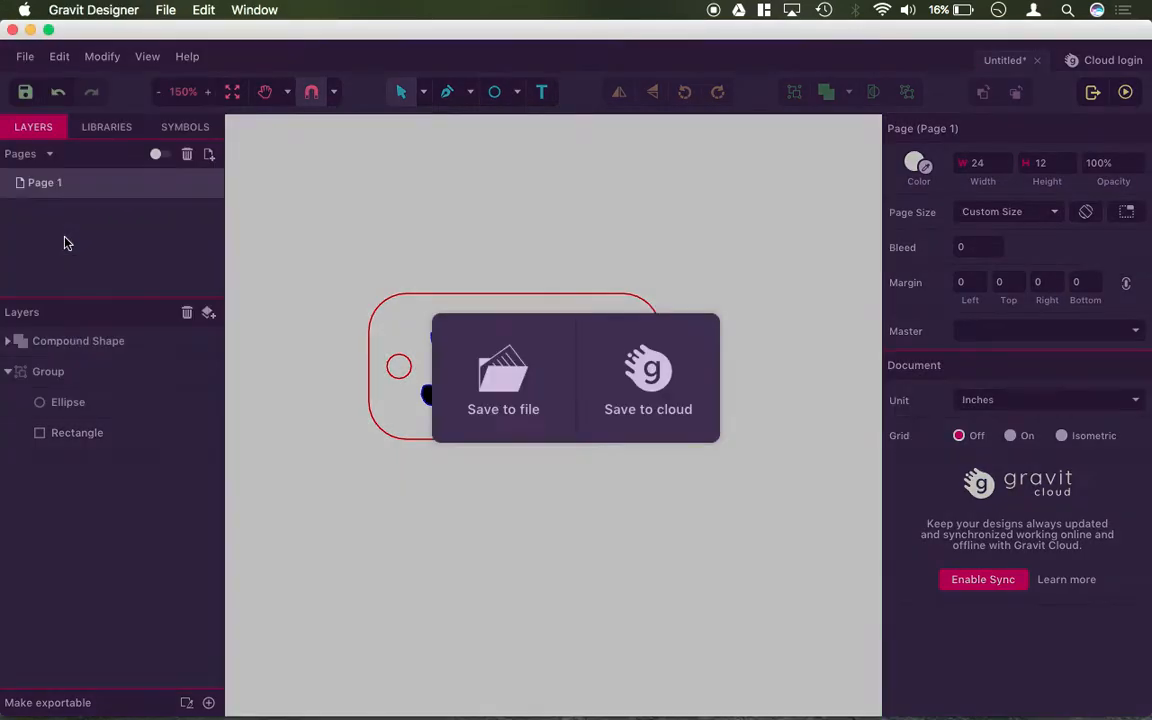
{"action": "mouse_move", "coordinate": [648, 378]}
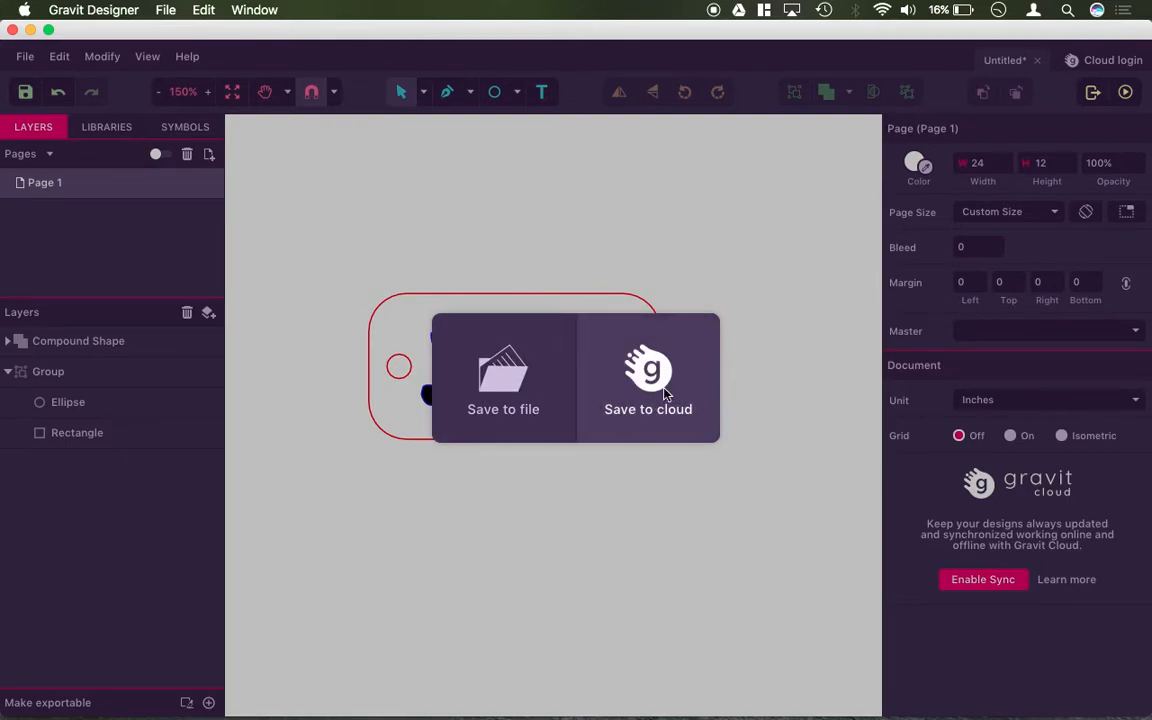
{"action": "mouse_move", "coordinate": [538, 385]}
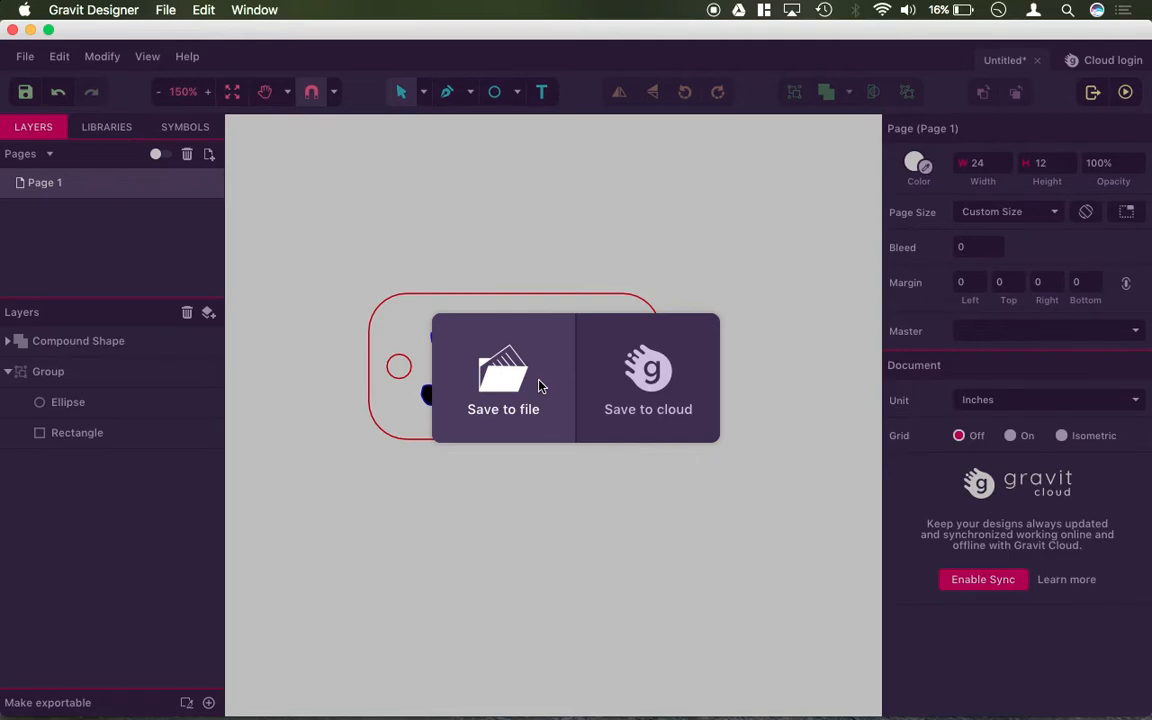
Step: Choose Save to file to store the dog tag design on the computer
{"action": "left_click", "coordinate": [503, 380]}
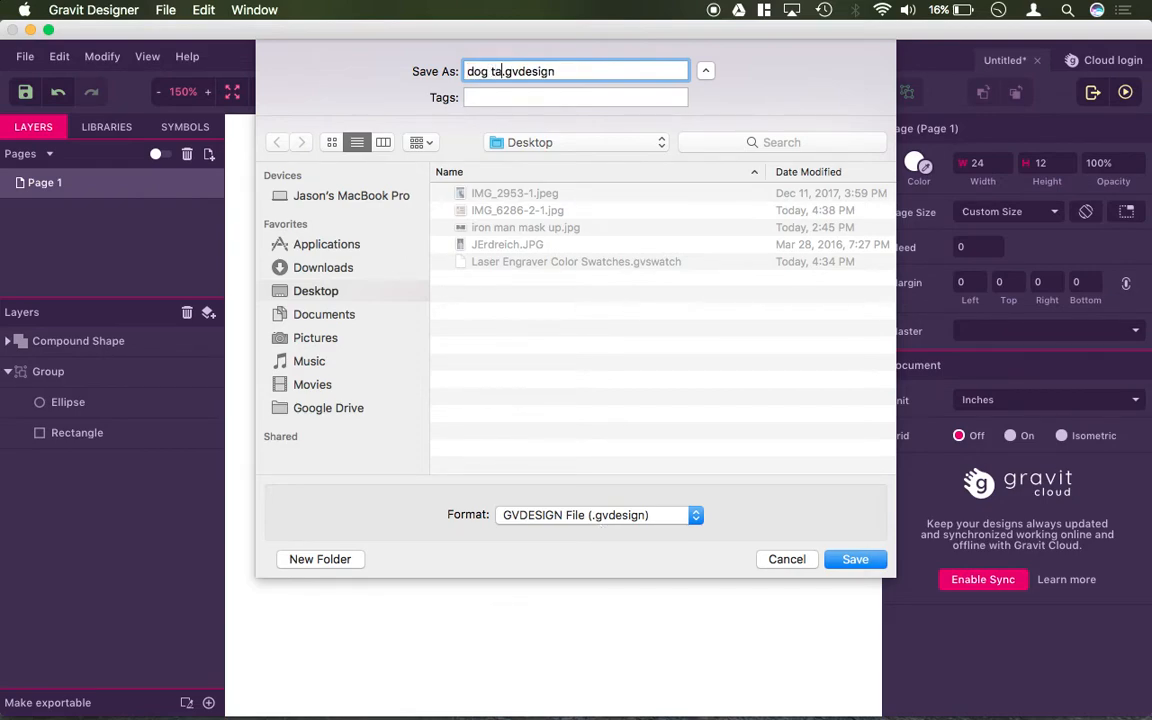
Step: Finish the name 'dog tag', check Google Drive, then save to the Desktop
{"action": "type", "text": "g"}
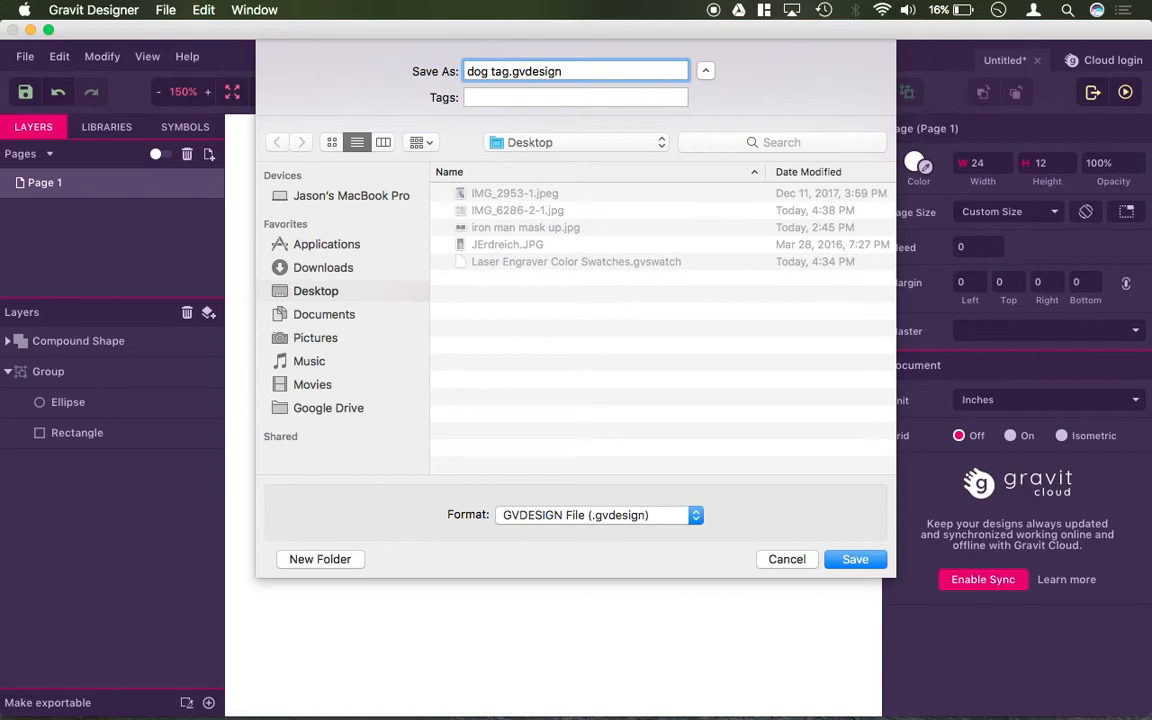
{"action": "left_click", "coordinate": [328, 407]}
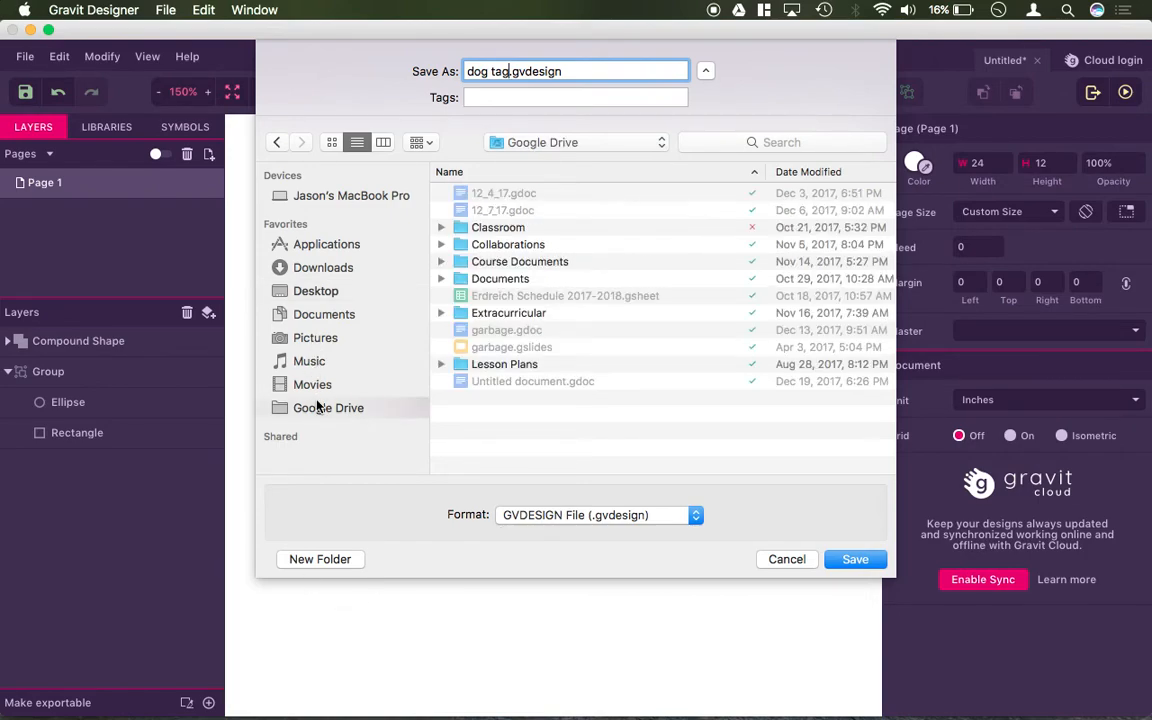
{"action": "left_click", "coordinate": [316, 291]}
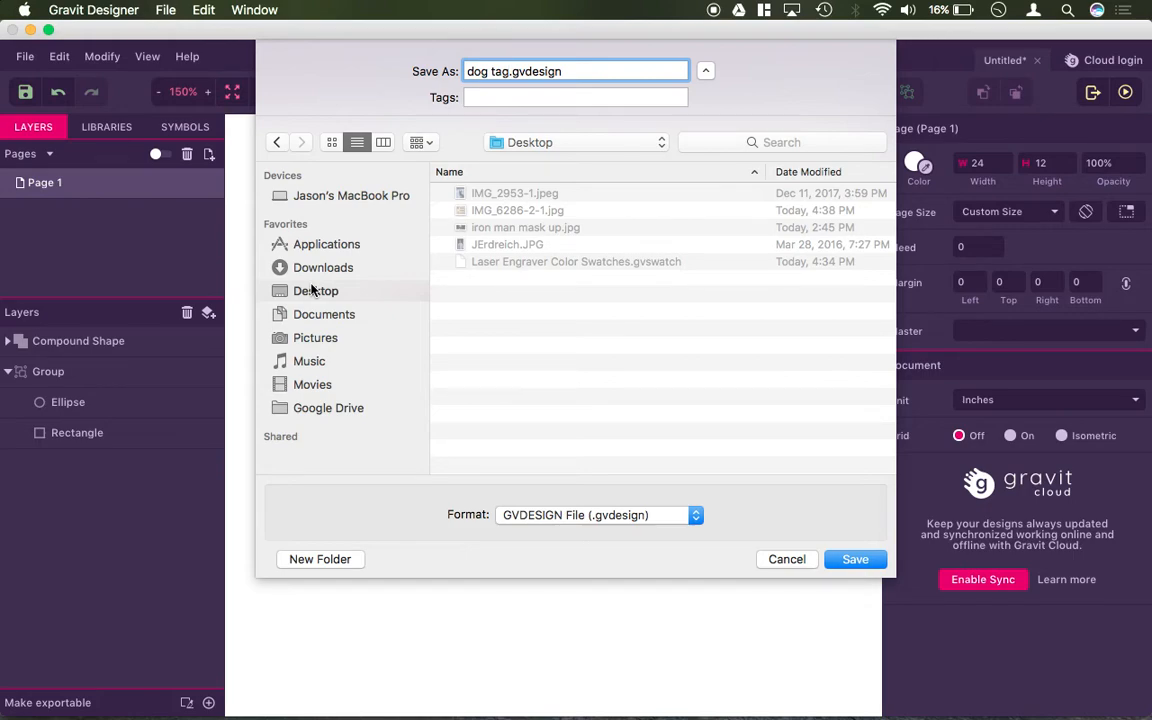
{"action": "left_click", "coordinate": [855, 559]}
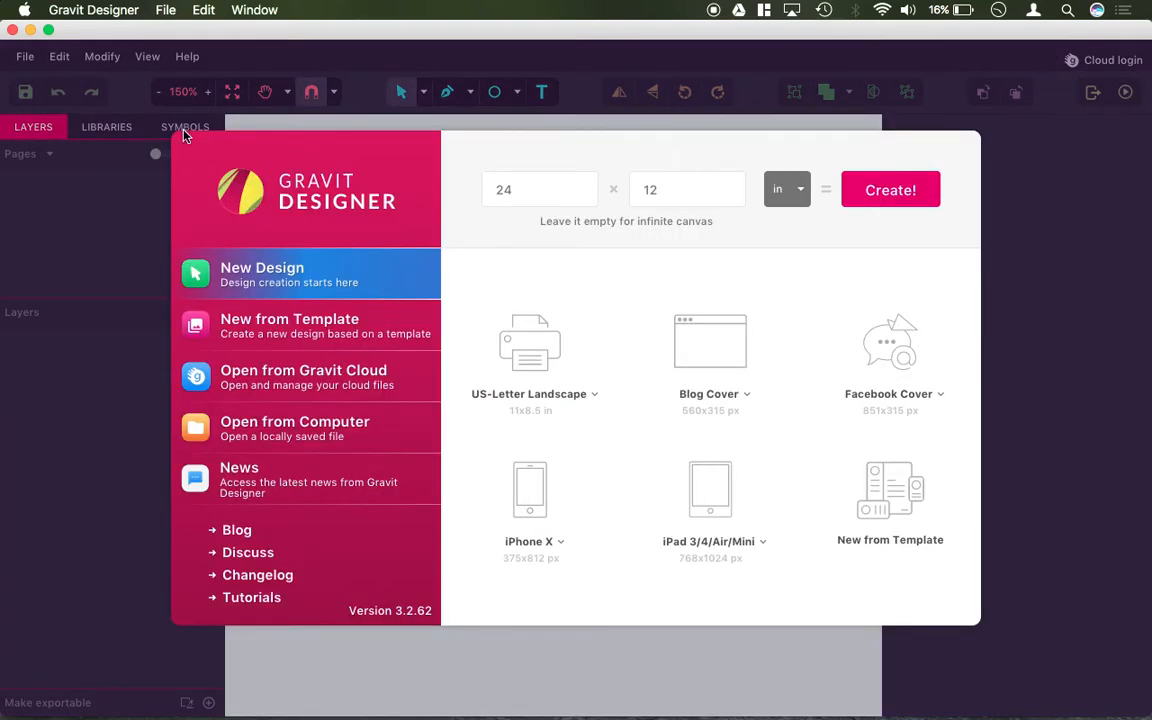
Step: Open dog tag.gvdesign from the computer via the welcome screen
{"action": "left_click", "coordinate": [294, 428]}
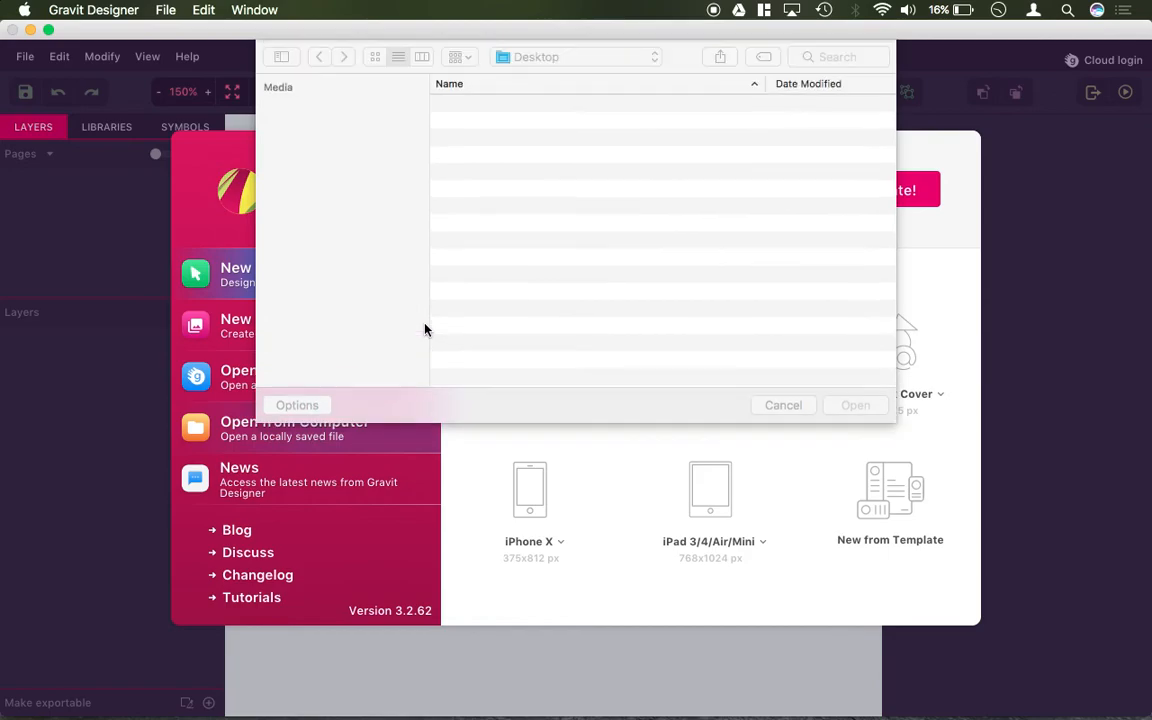
{"action": "left_click", "coordinate": [783, 405]}
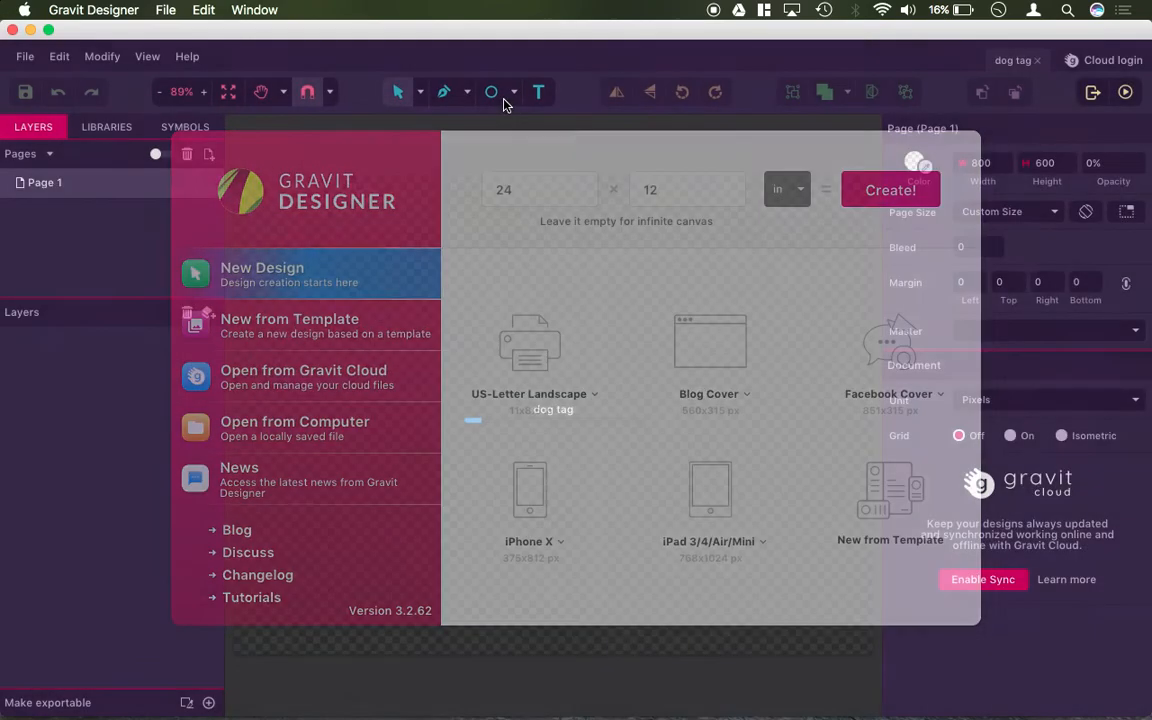
{"action": "left_click", "coordinate": [889, 190]}
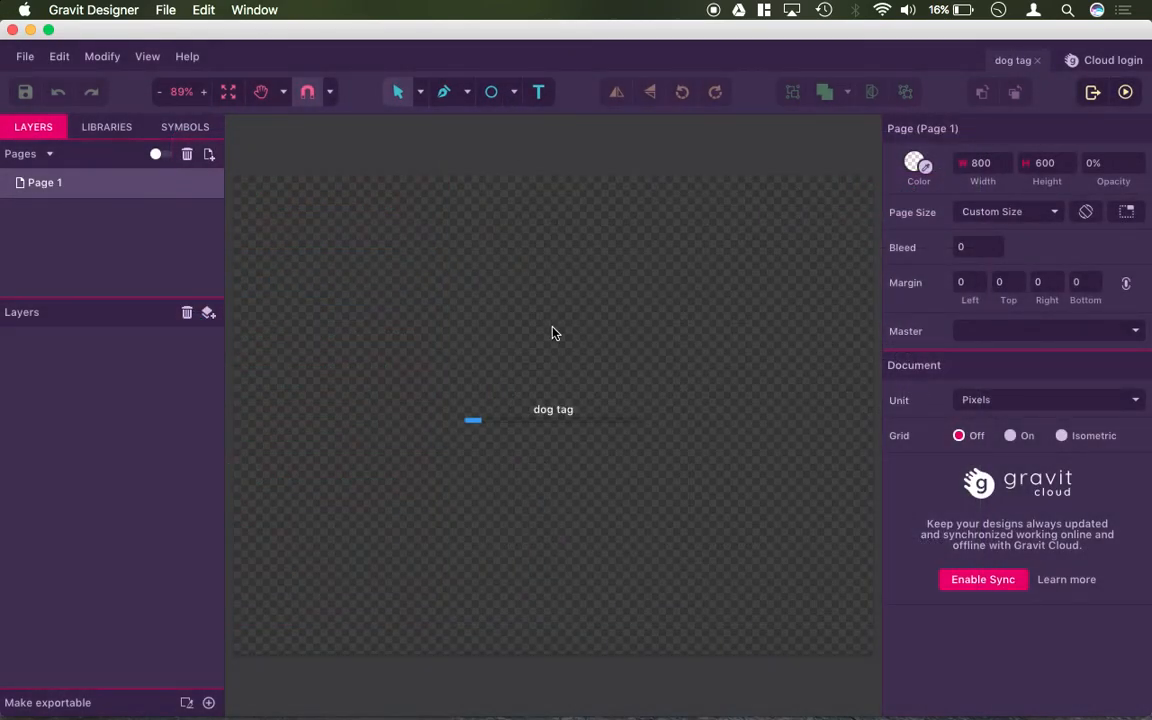